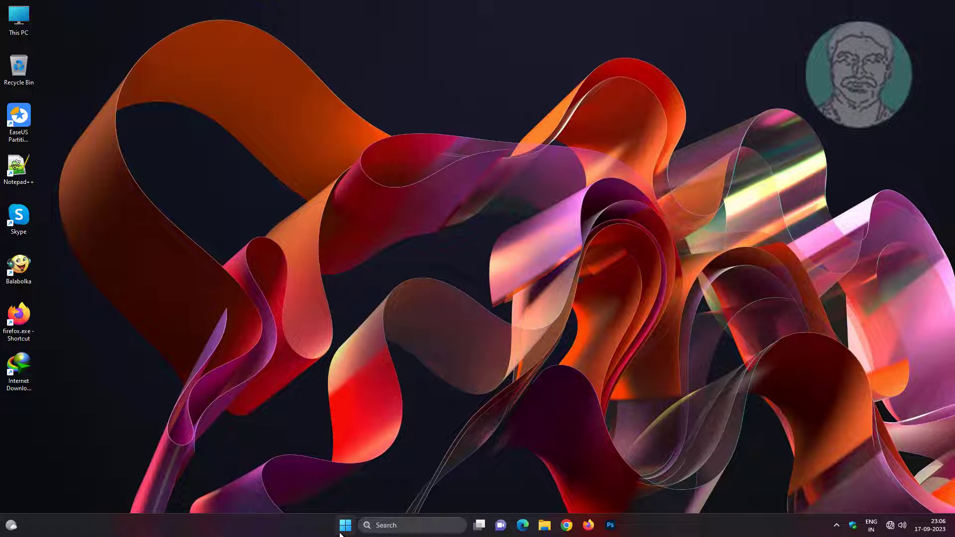
View the Intel 82574L Gigabit adapter's Code 56 status under Network adapters in Device Manager
{"action": "right_click", "coordinate": [345, 525]}
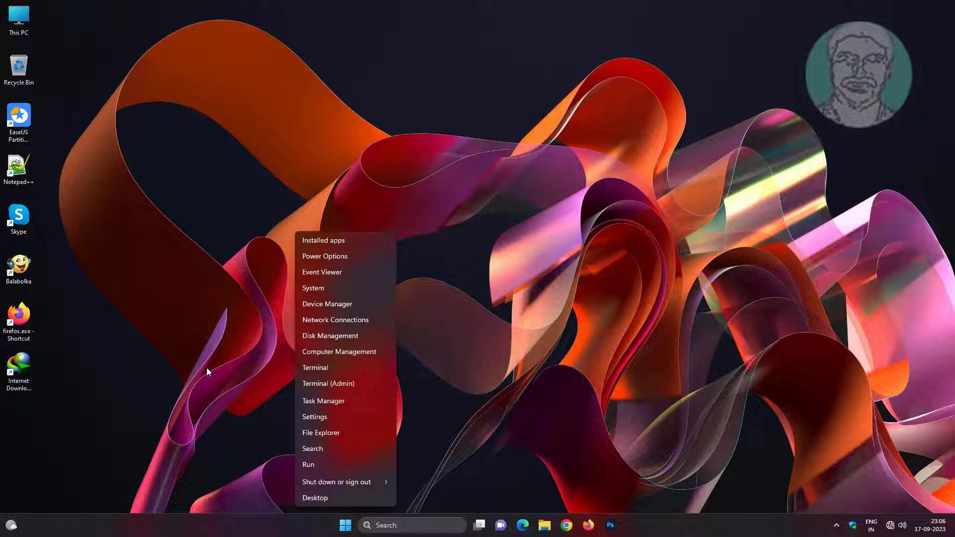
{"action": "left_click", "coordinate": [207, 371]}
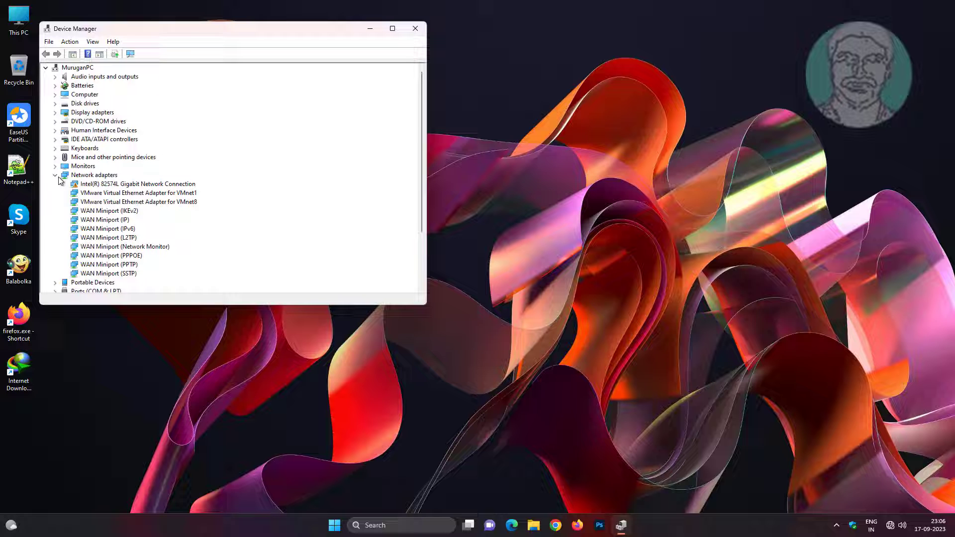
{"action": "left_click", "coordinate": [137, 184]}
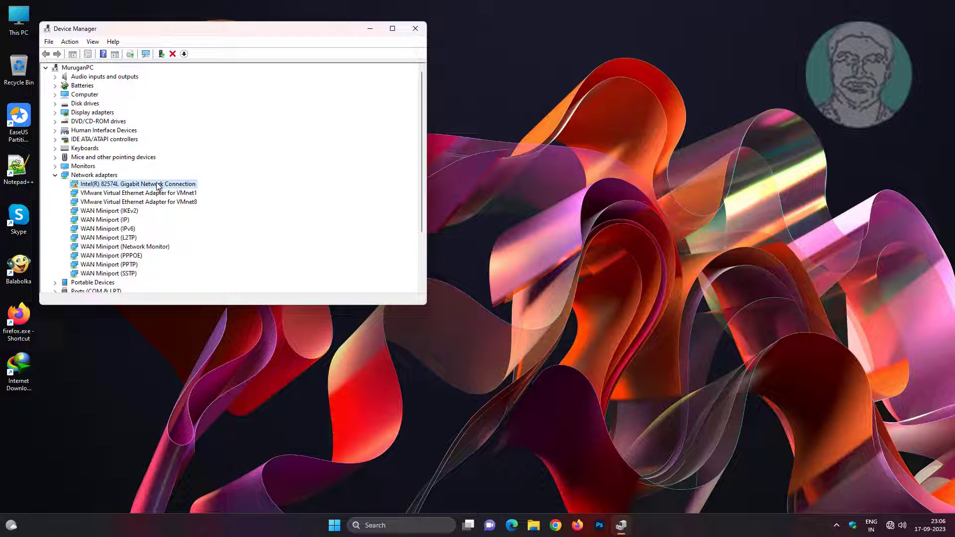
{"action": "double_click", "coordinate": [137, 183]}
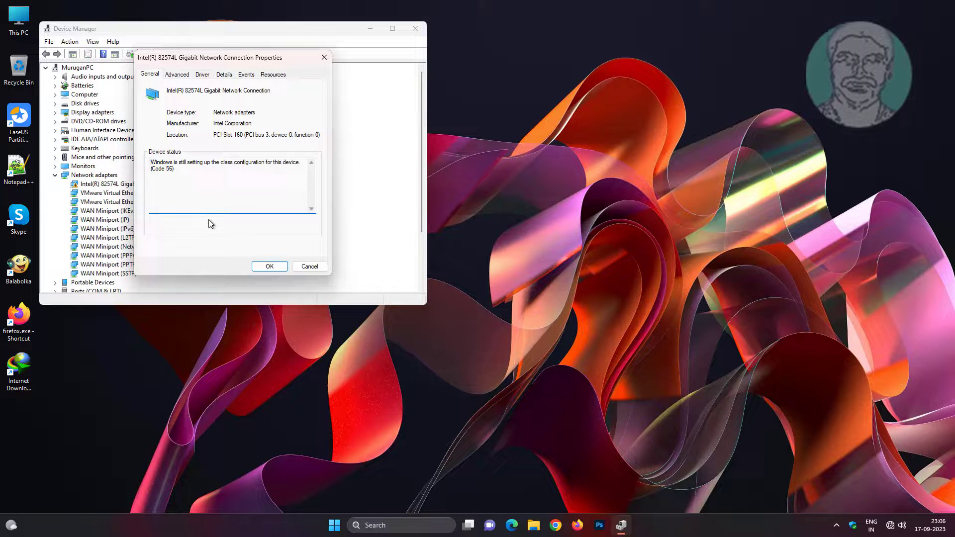
{"action": "double_click", "coordinate": [226, 164]}
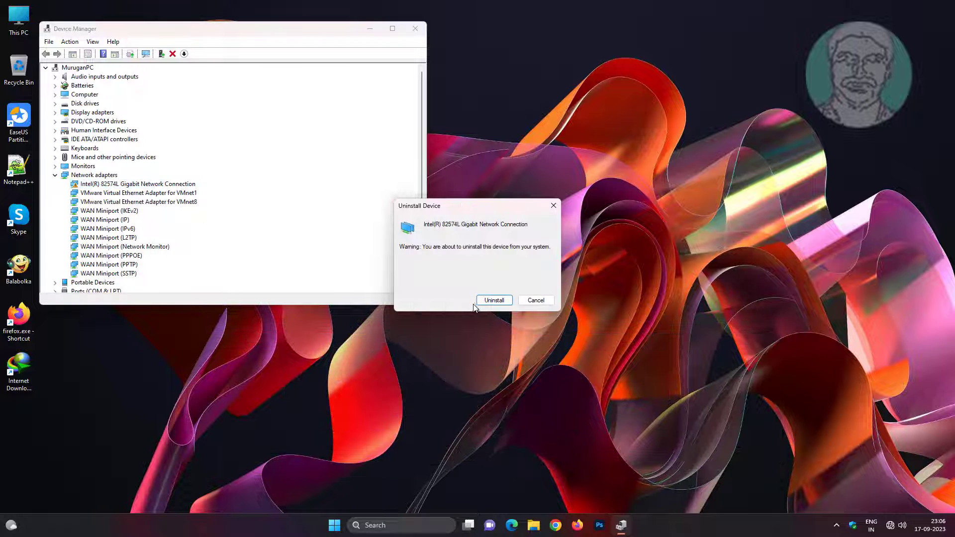
Uninstall the Intel 82574L adapter and rescan hardware so it is detected again
{"action": "left_click", "coordinate": [495, 300]}
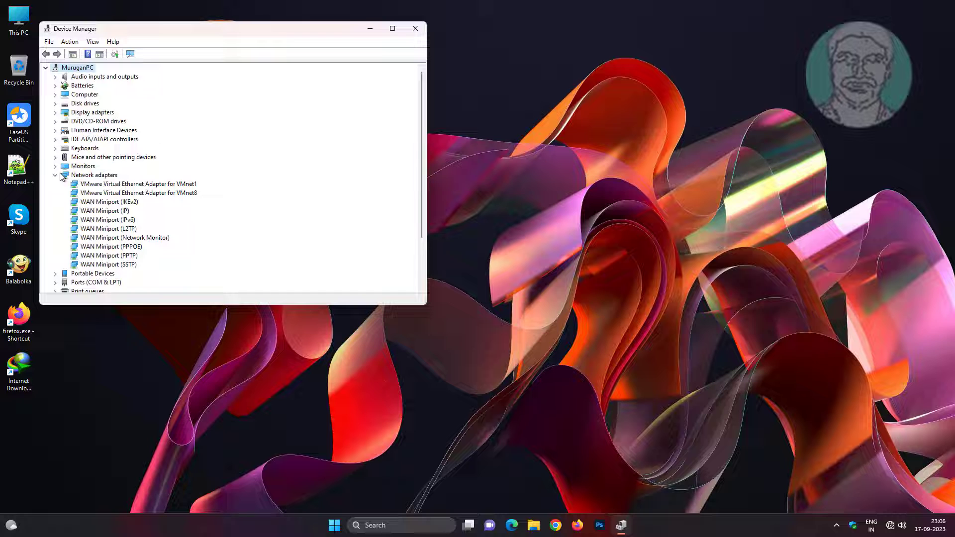
{"action": "left_click", "coordinate": [54, 175]}
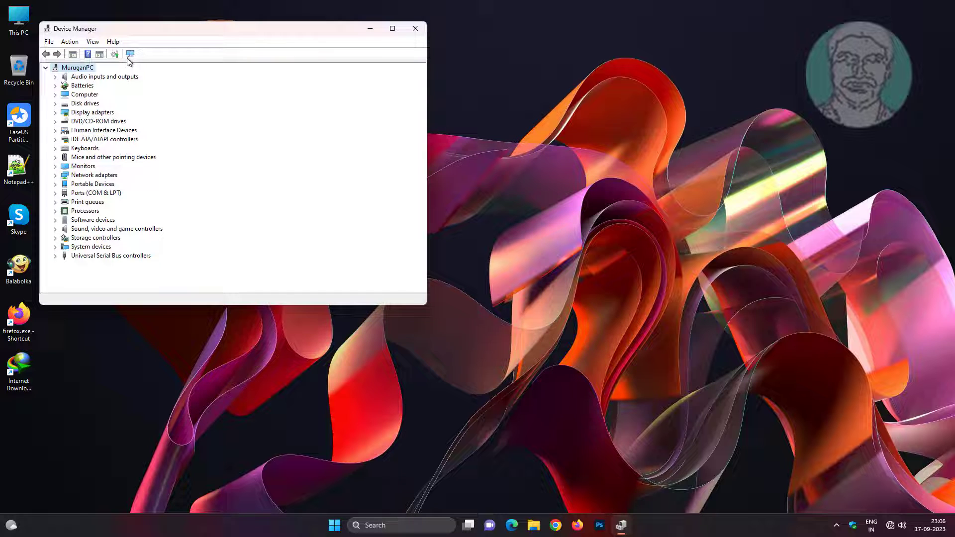
{"action": "left_click", "coordinate": [129, 54]}
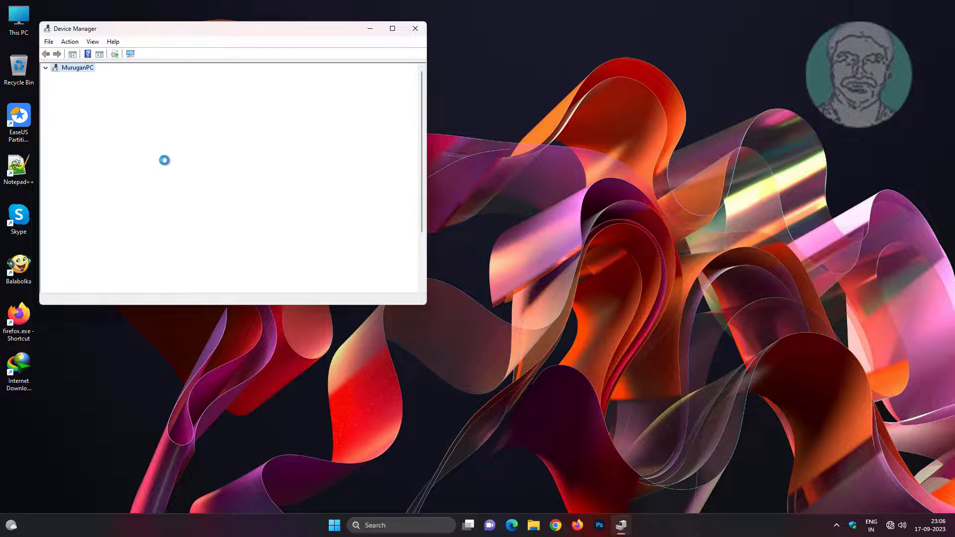
{"action": "left_click", "coordinate": [136, 183]}
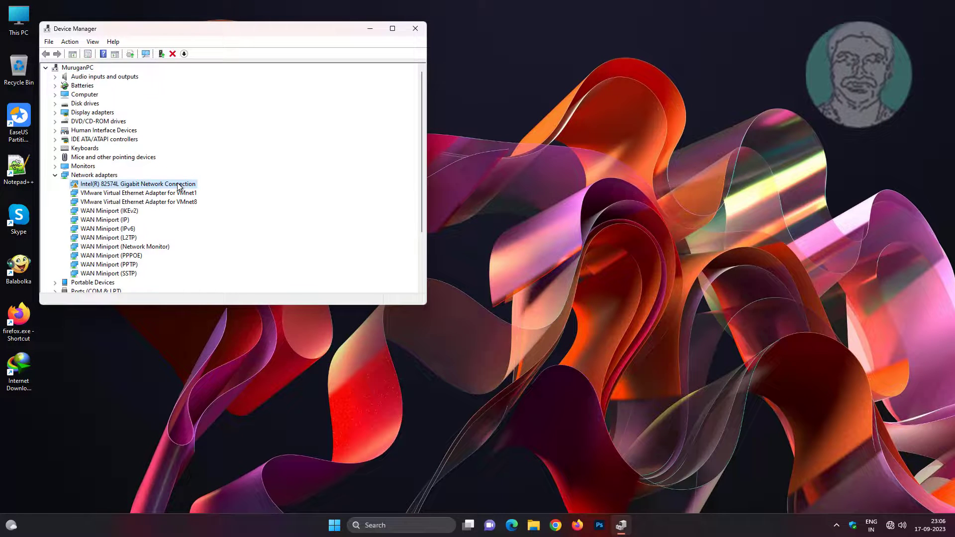
Start a manual driver update for the Intel adapter, browsing the computer for drivers
{"action": "right_click", "coordinate": [136, 183]}
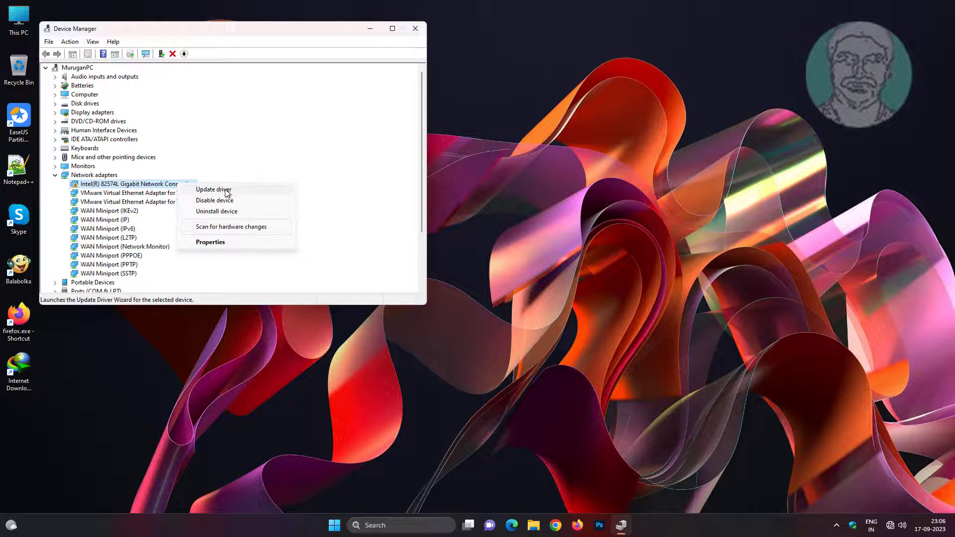
{"action": "left_click", "coordinate": [213, 189]}
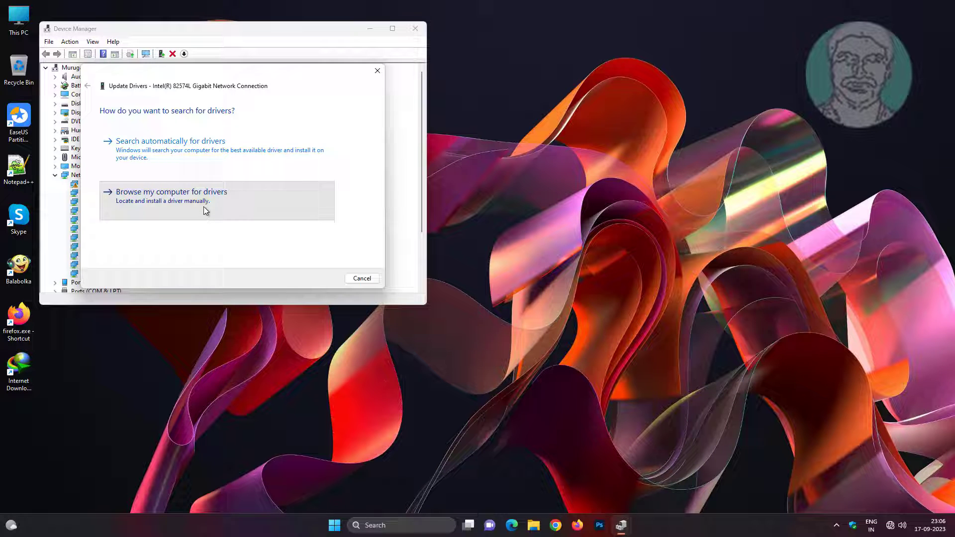
{"action": "left_click", "coordinate": [172, 191]}
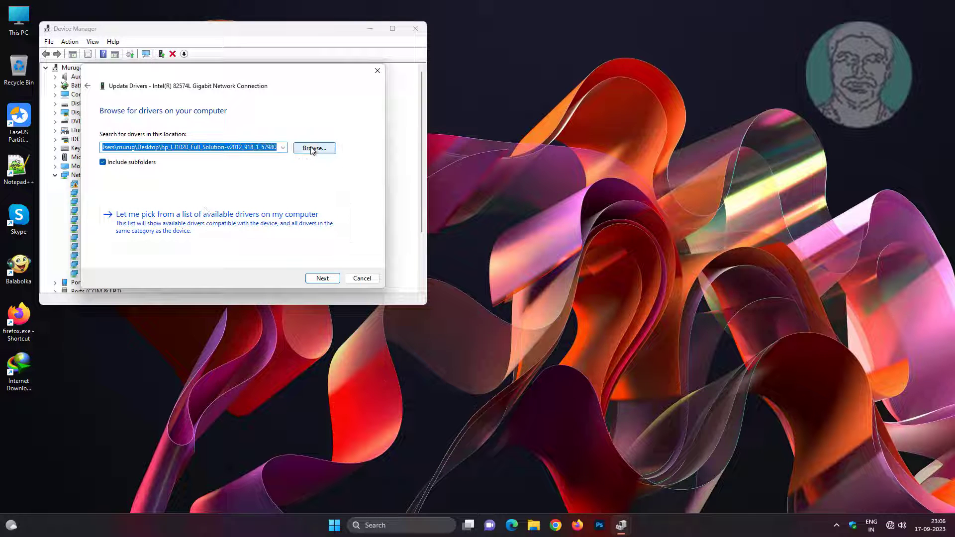
{"action": "left_click", "coordinate": [314, 148]}
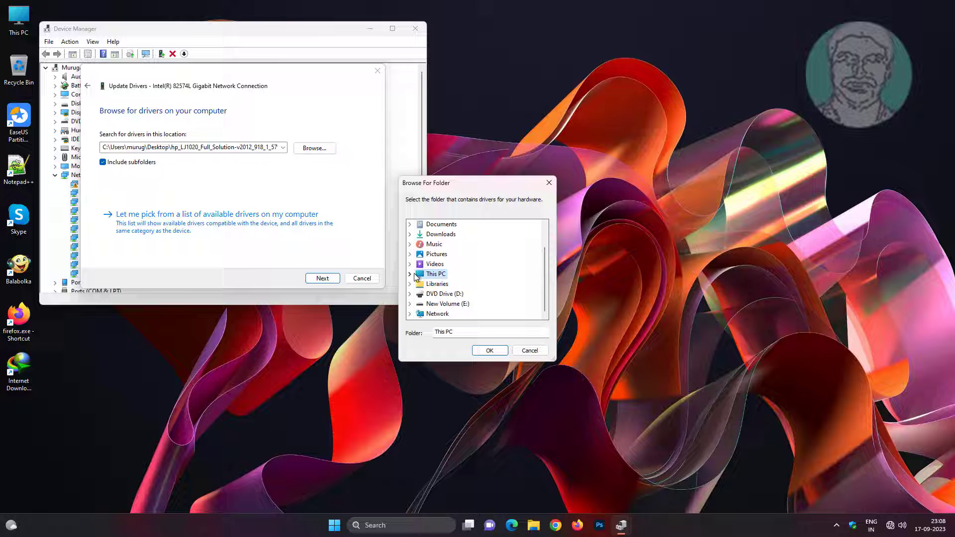
Choose C:\Windows\WinSxS as the driver search folder
{"action": "left_click", "coordinate": [410, 274]}
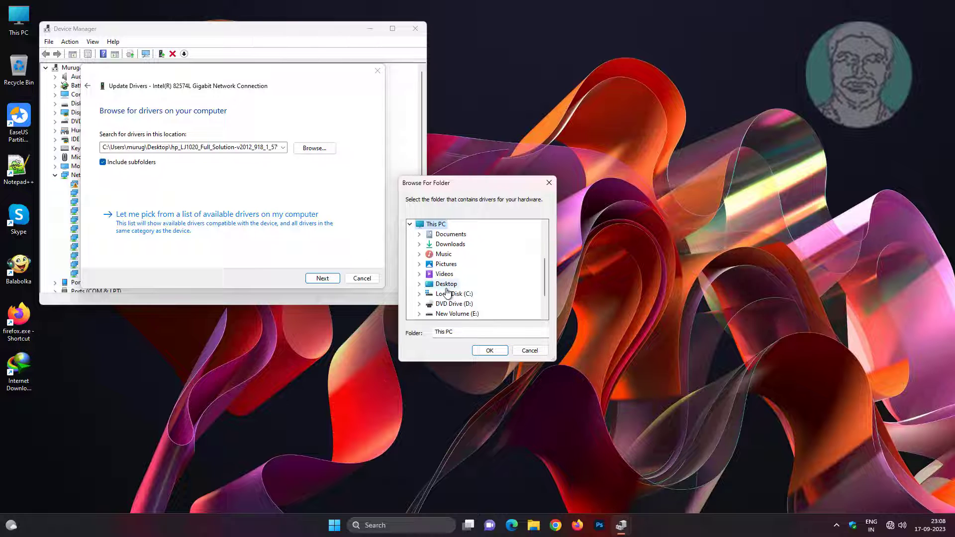
{"action": "left_click", "coordinate": [419, 293]}
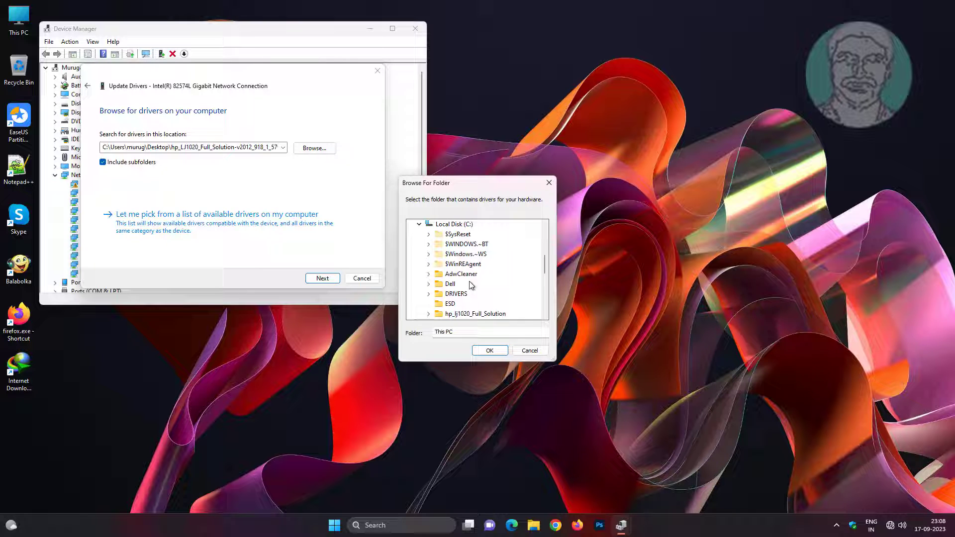
{"action": "left_click", "coordinate": [457, 284]}
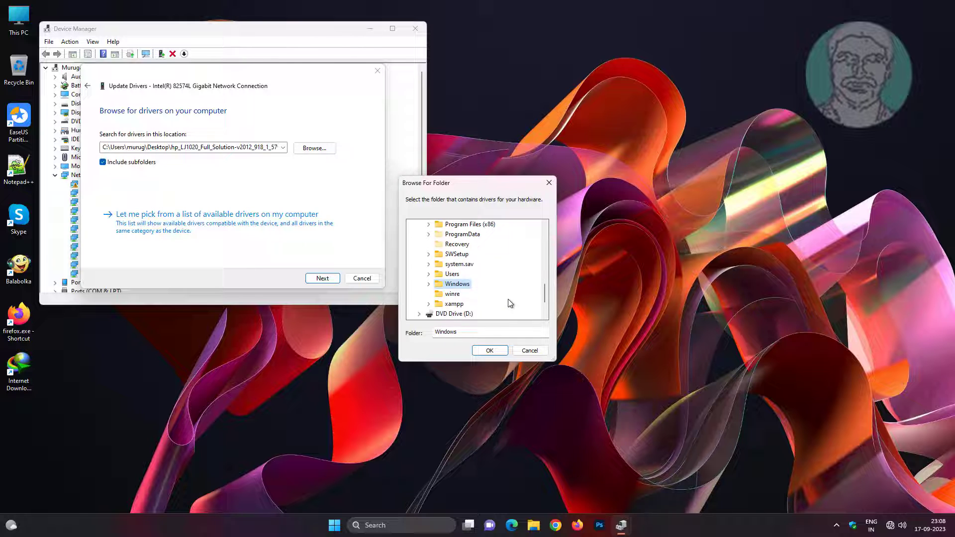
{"action": "left_click", "coordinate": [429, 284]}
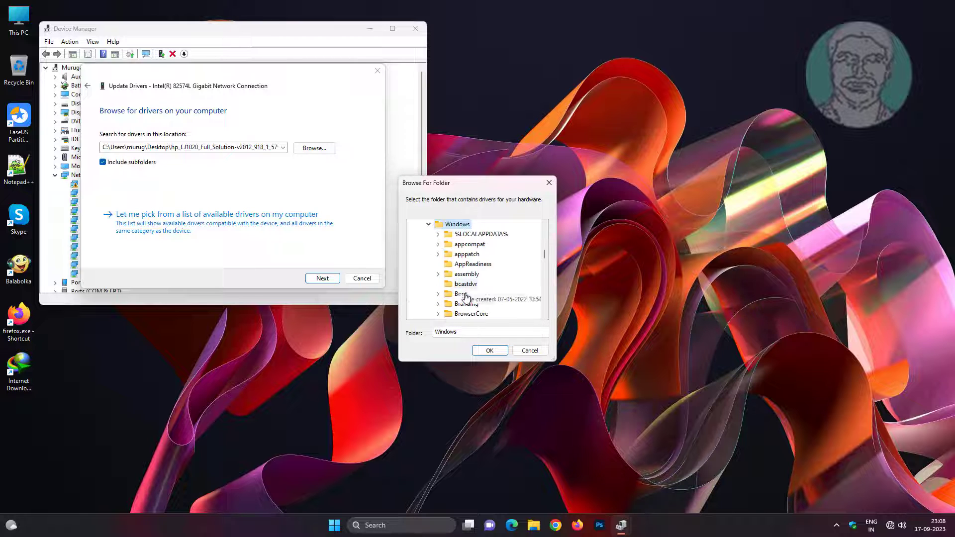
{"action": "scroll", "scroll_direction": "down", "scroll_amount": 3}
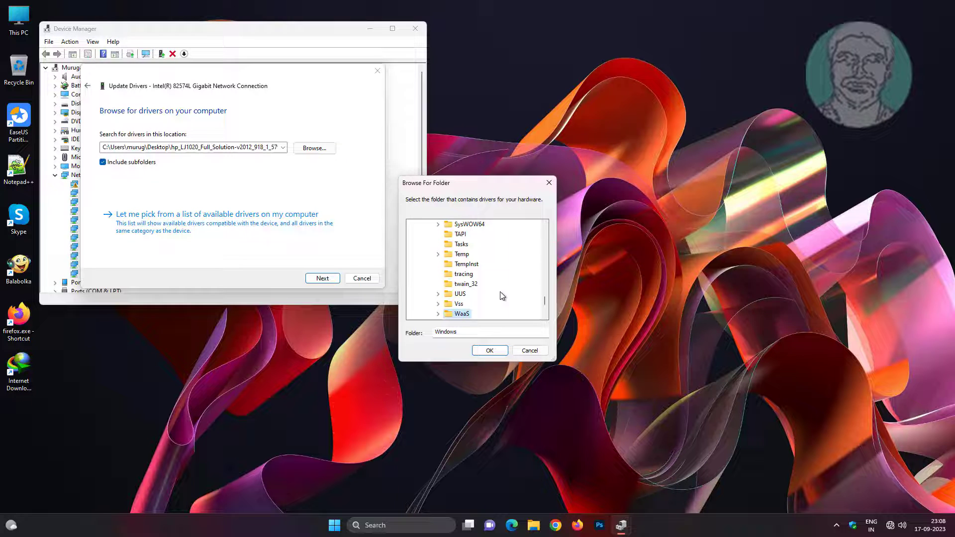
{"action": "left_click", "coordinate": [465, 273]}
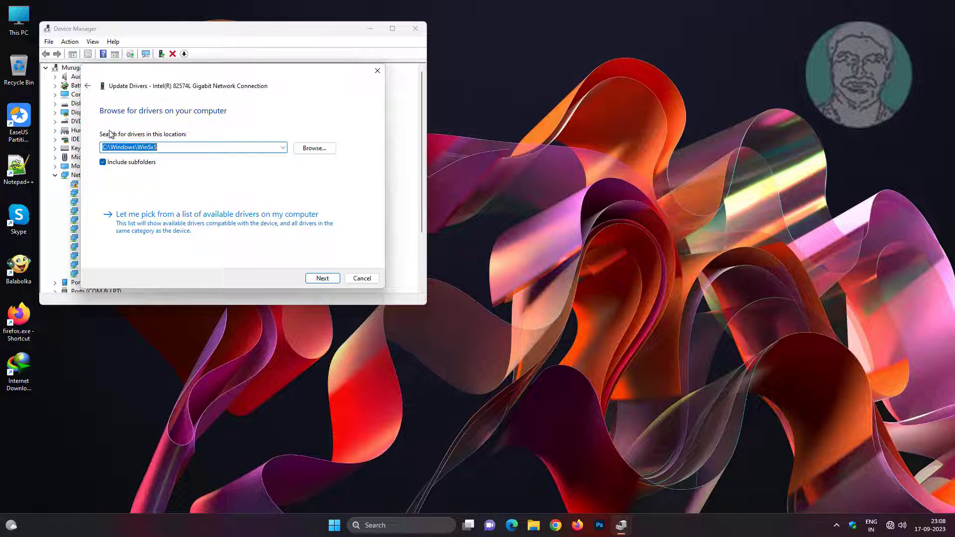
Install the Intel(R) 82574L Gigabit Network Connection model from the compatible drivers list
{"action": "left_click", "coordinate": [217, 214]}
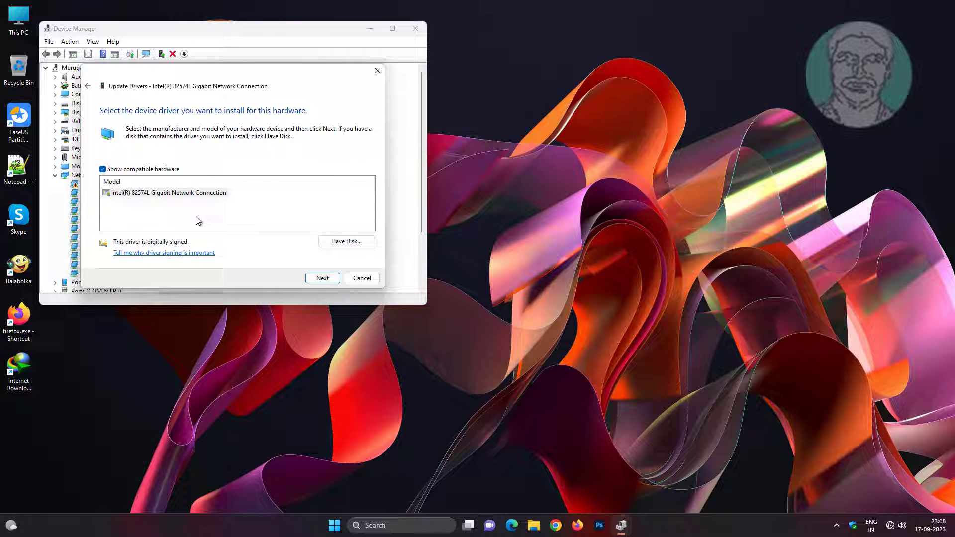
{"action": "left_click", "coordinate": [164, 192]}
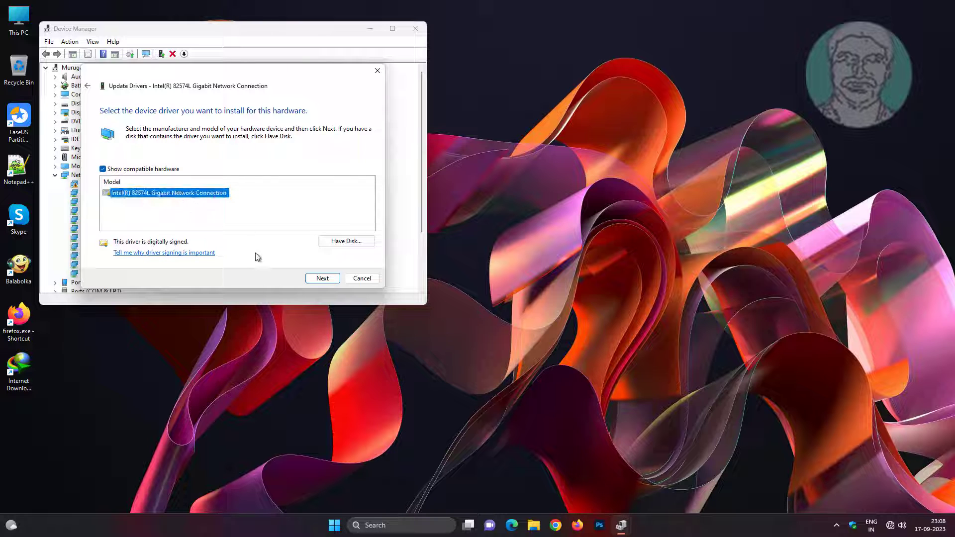
{"action": "left_click", "coordinate": [322, 278]}
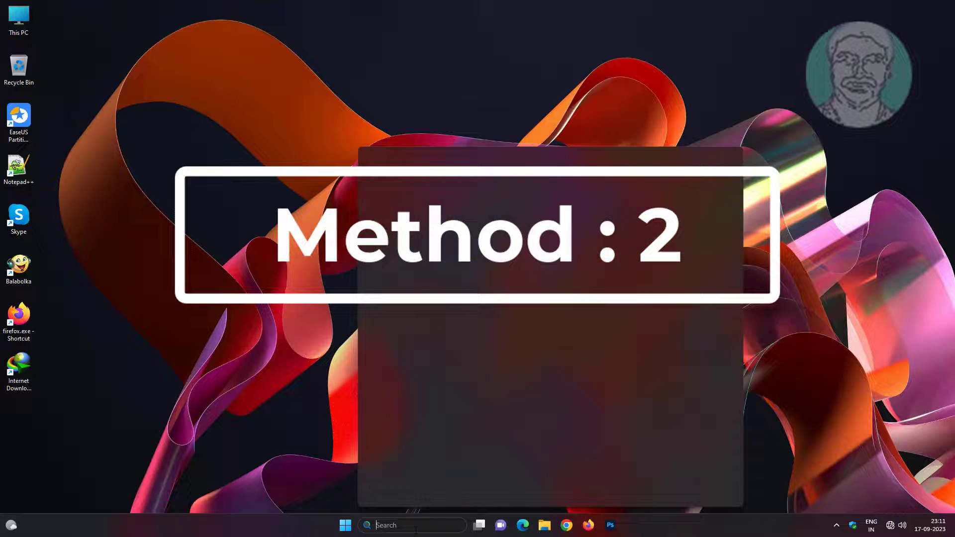
Run msdt.exe -id devicediagnostic in an administrator Command Prompt to launch the hardware troubleshooter
{"action": "type", "text": "cmd"}
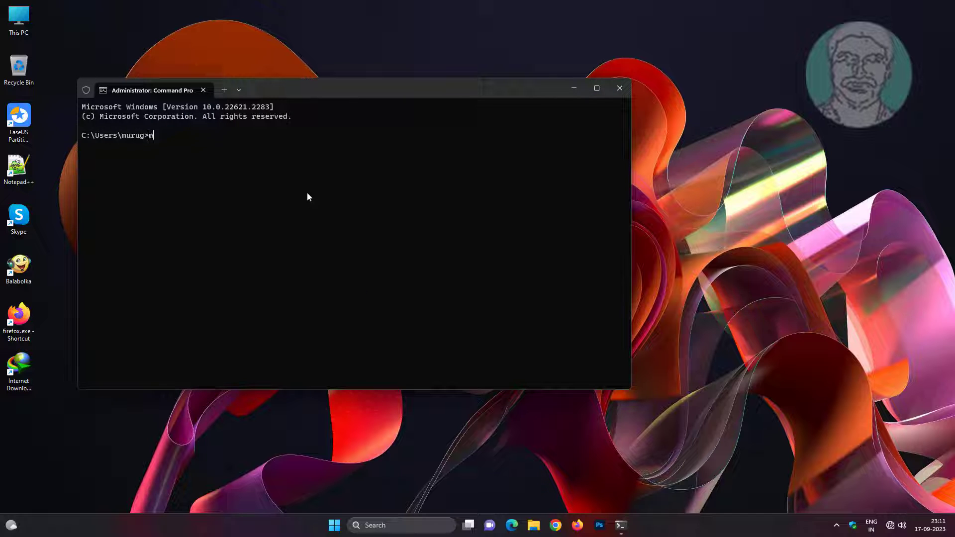
{"action": "type", "text": "sdt"}
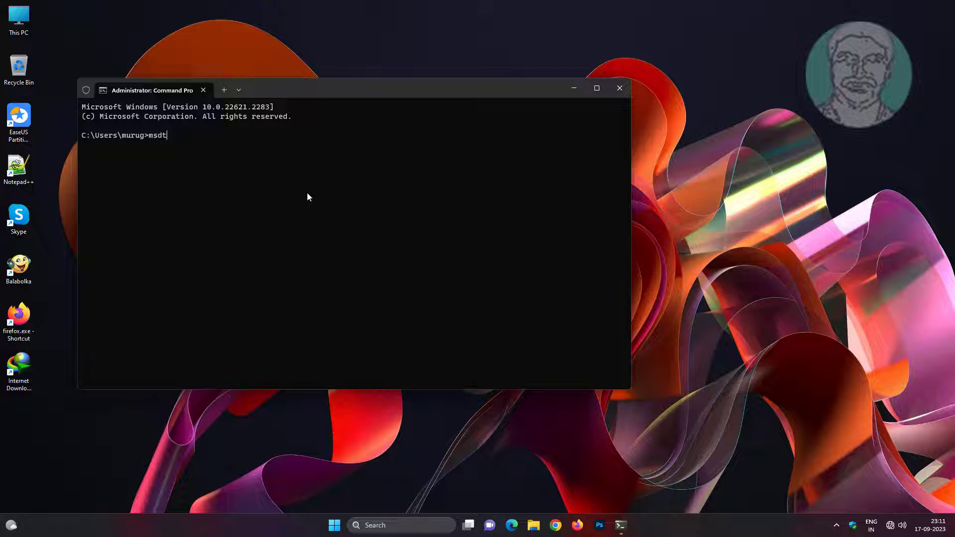
{"action": "type", "text": ".exe"}
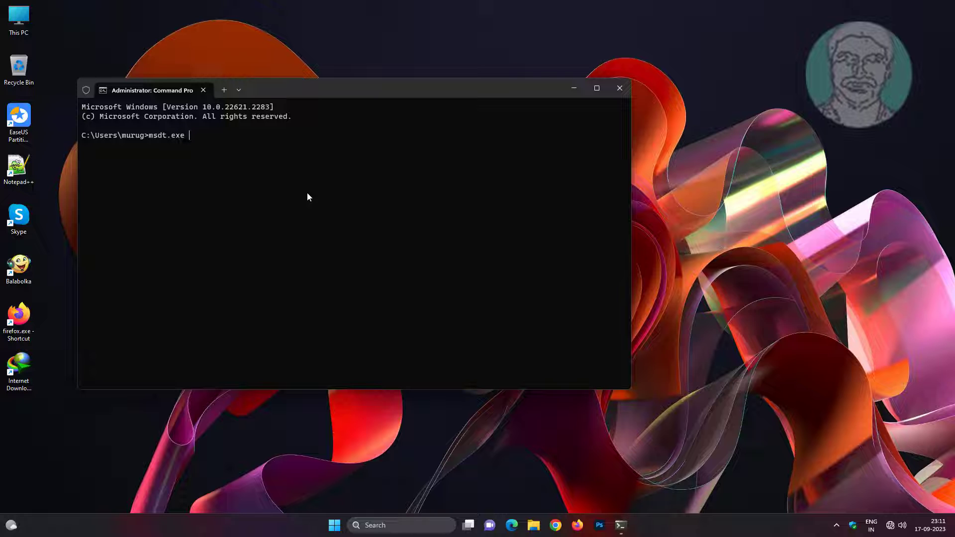
{"action": "type", "text": "-id"}
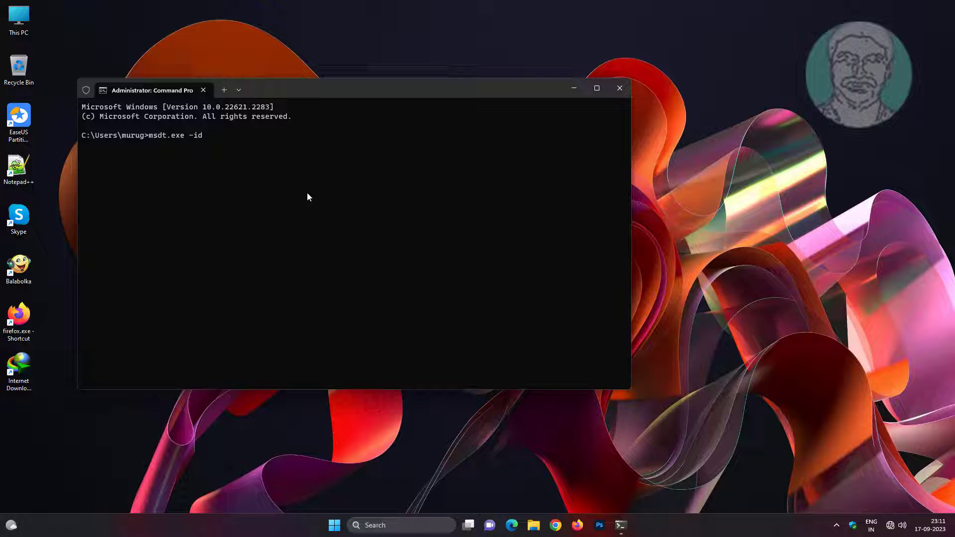
{"action": "type", "text": "dev"}
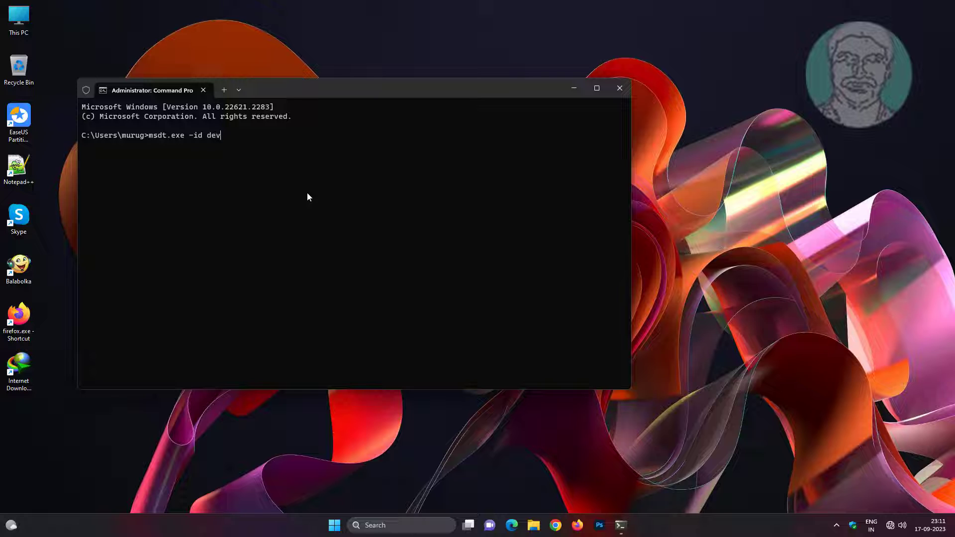
{"action": "type", "text": "icedia"}
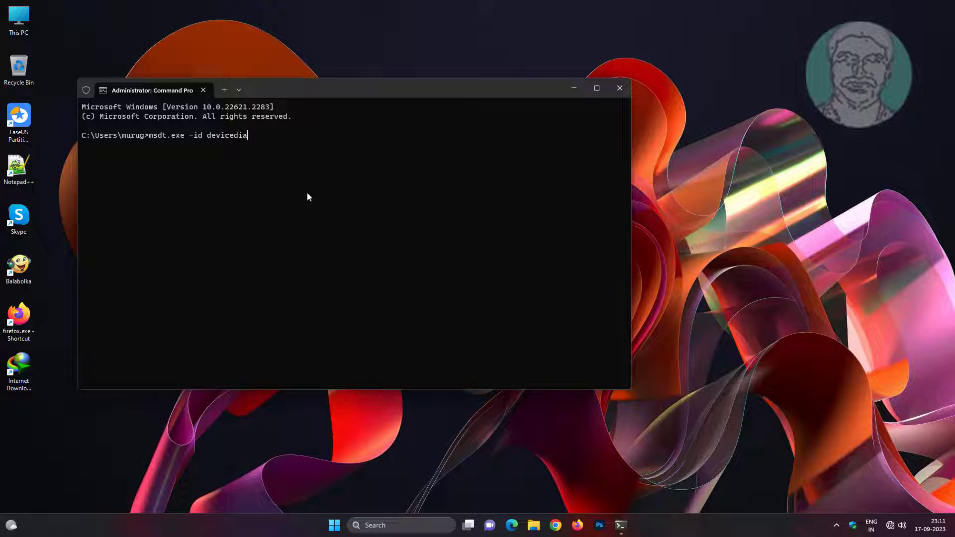
{"action": "type", "text": "gnostic"}
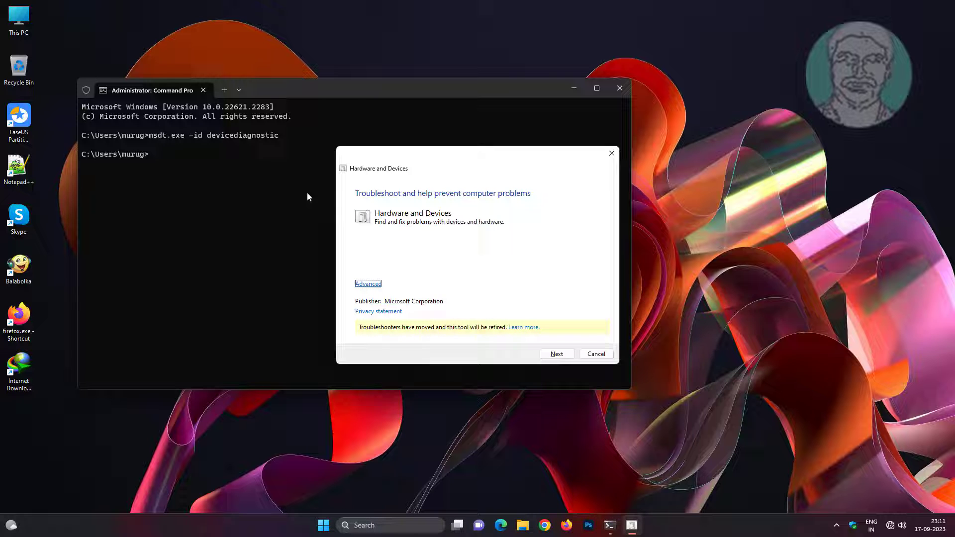
Run the Hardware and Devices troubleshooter scan and dismiss its error message
{"action": "left_click", "coordinate": [368, 283]}
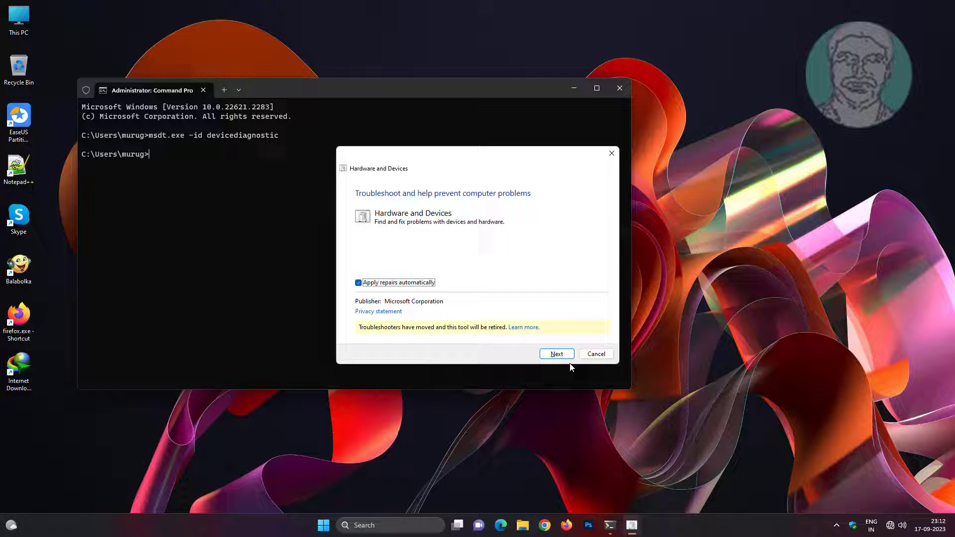
{"action": "left_click", "coordinate": [555, 354]}
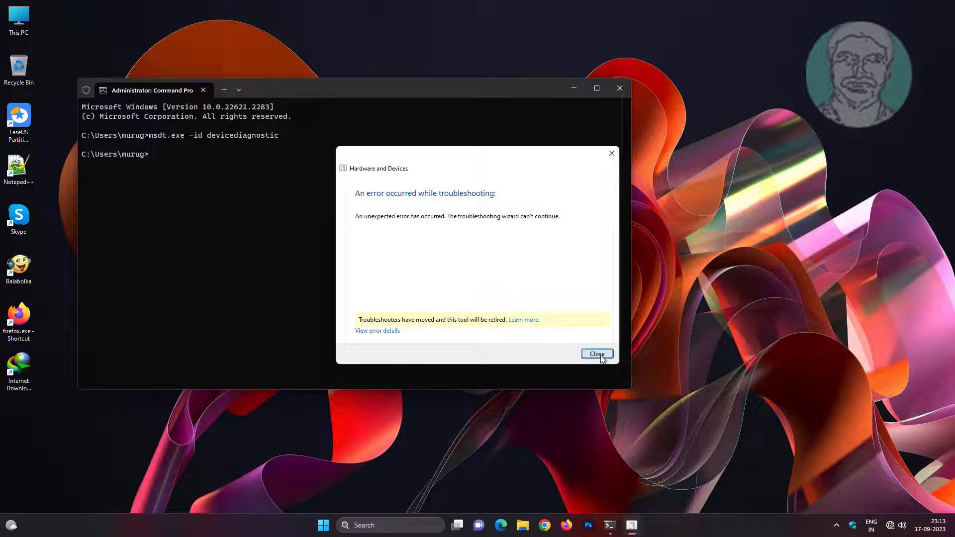
{"action": "left_click", "coordinate": [596, 355]}
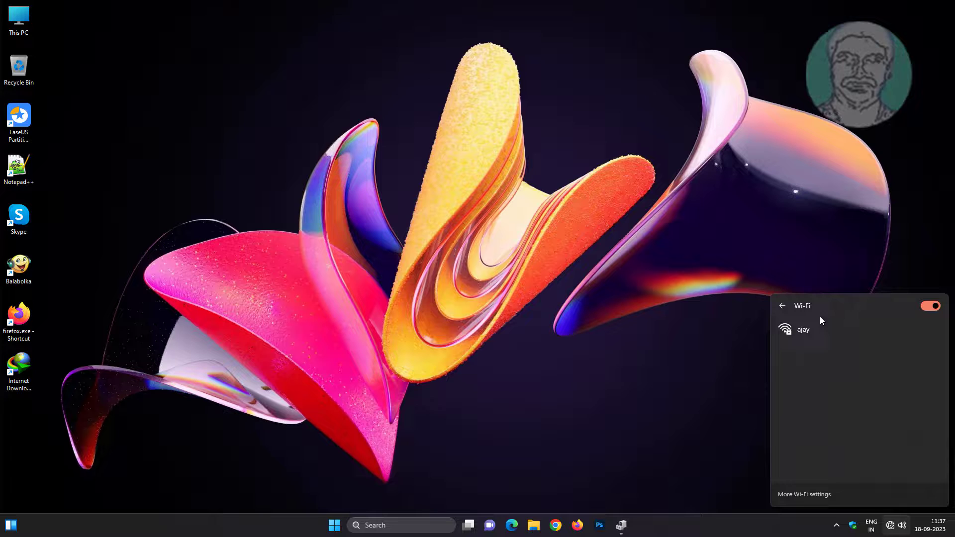
Connect to the secured Wi-Fi network with its security key
{"action": "left_click", "coordinate": [804, 329]}
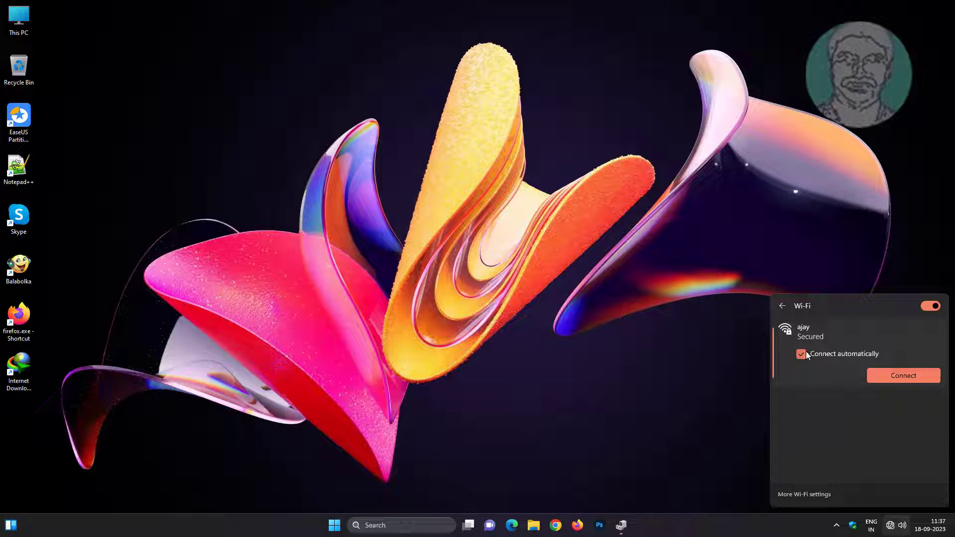
{"action": "left_click", "coordinate": [903, 376]}
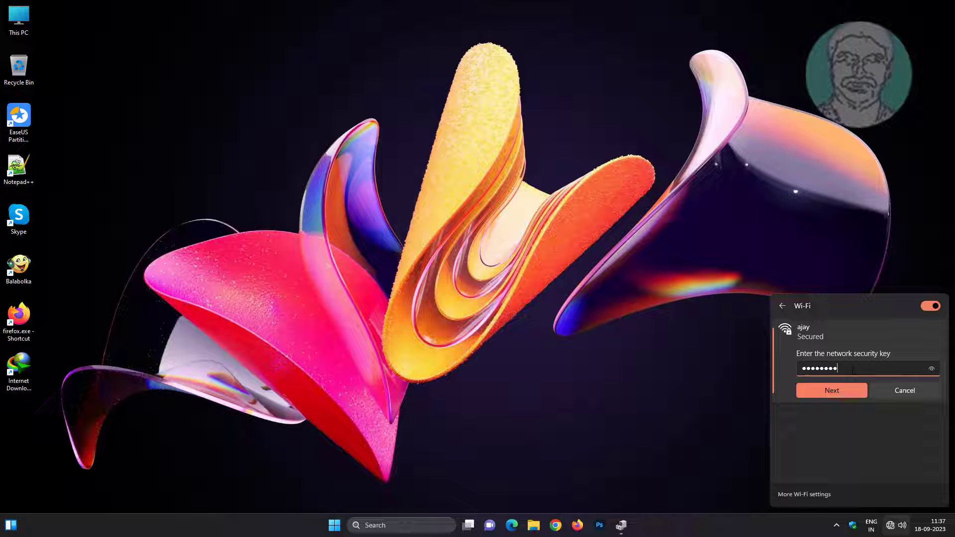
{"action": "type", "text": "•"}
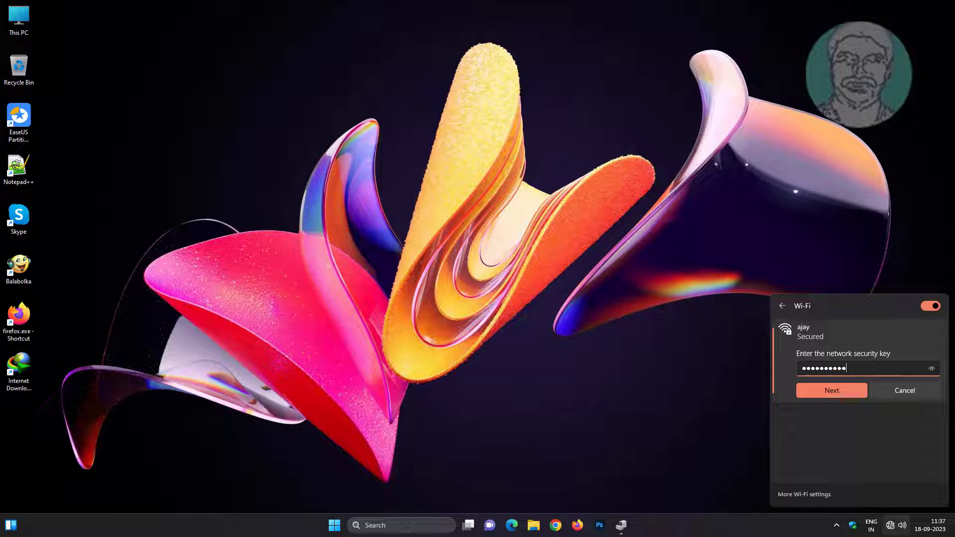
{"action": "left_click", "coordinate": [831, 391]}
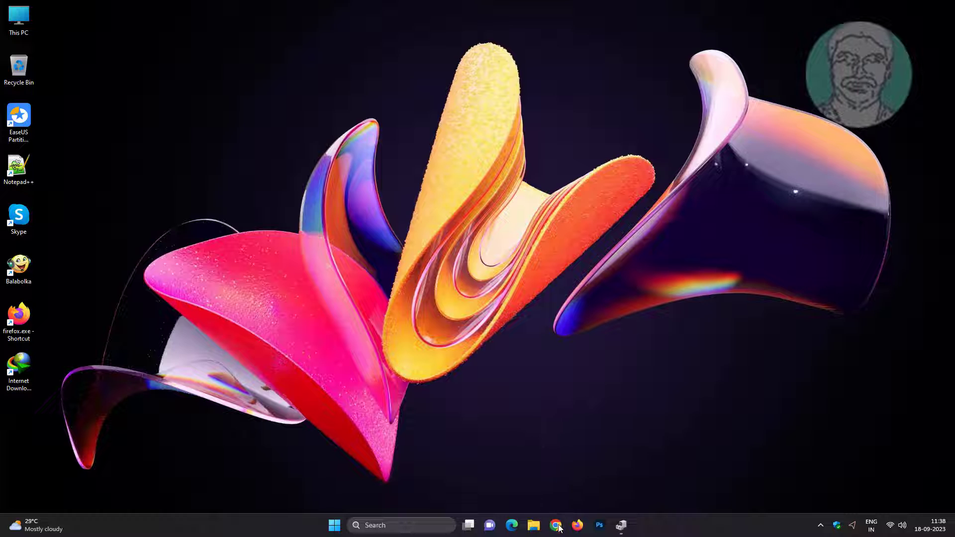
Search Google in Chrome for the Intel 82579lm gigabit network connection adapter driver
{"action": "left_click", "coordinate": [555, 525]}
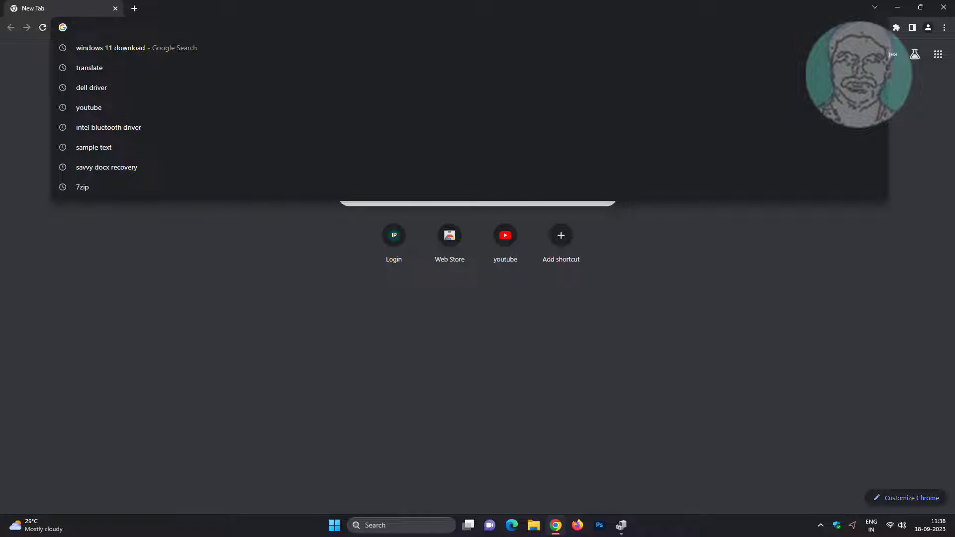
{"action": "type", "text": "intel"}
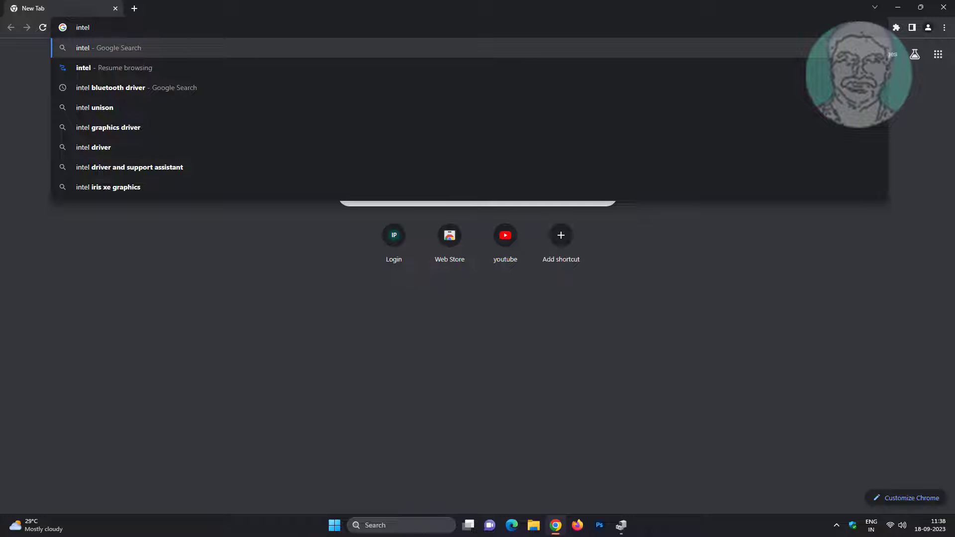
{"action": "type", "text": "82579lm gigabit network connection"}
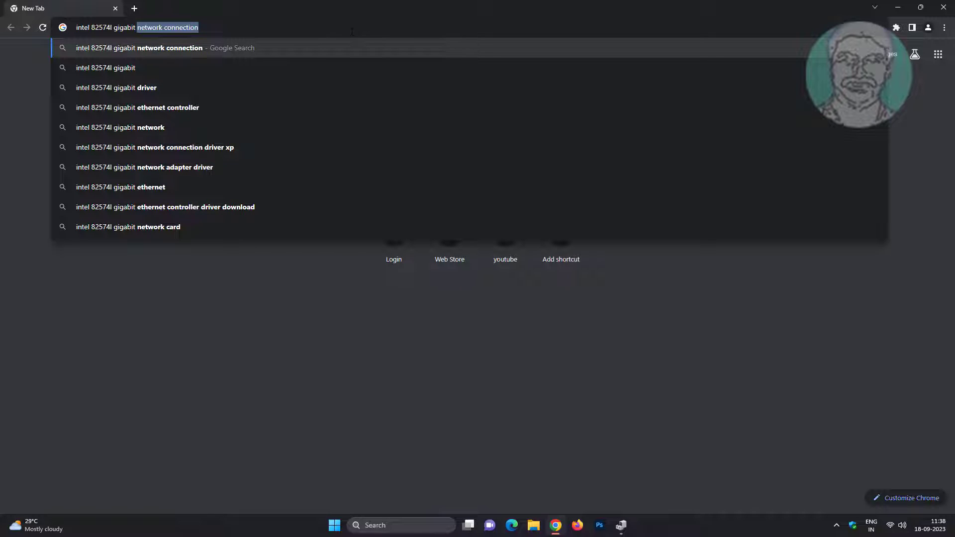
{"action": "type", "text": "ada"}
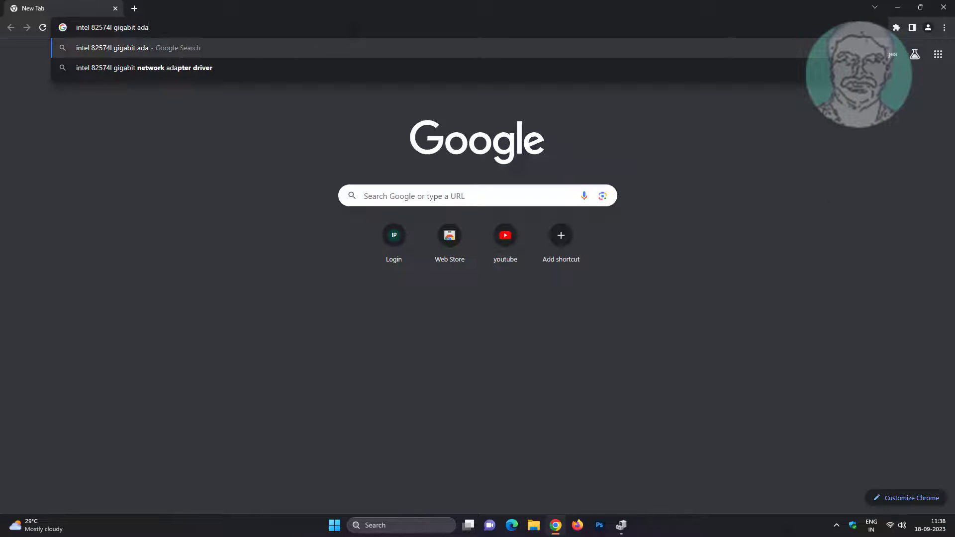
{"action": "left_click", "coordinate": [143, 67]}
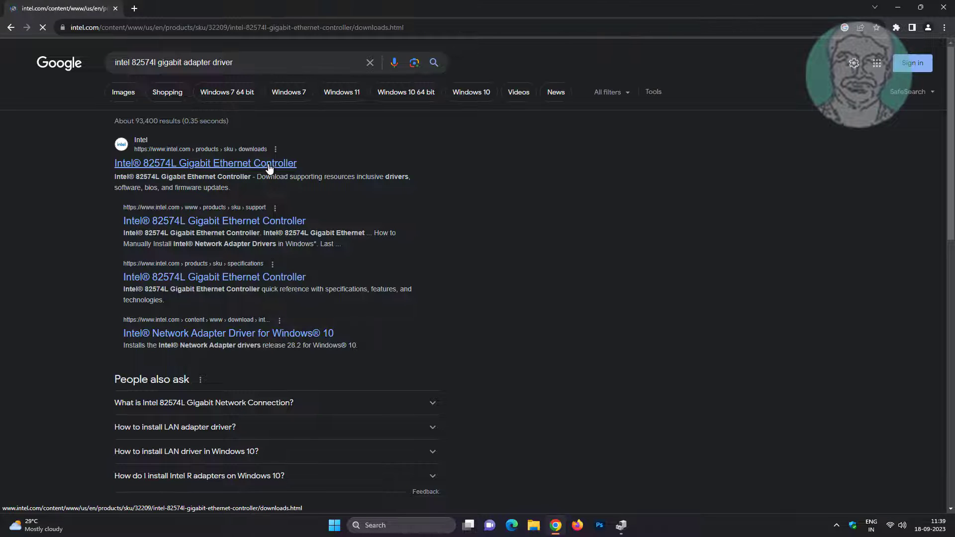
Go to Intel's 82574L downloads page and download the Windows 8 prowinx64.exe driver
{"action": "left_click", "coordinate": [205, 162]}
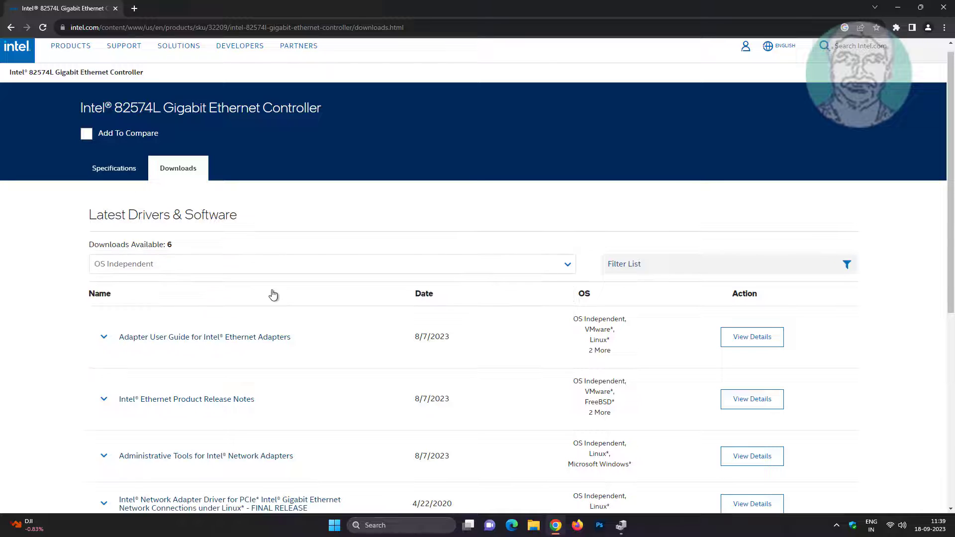
{"action": "scroll", "scroll_direction": "down", "scroll_amount": 3}
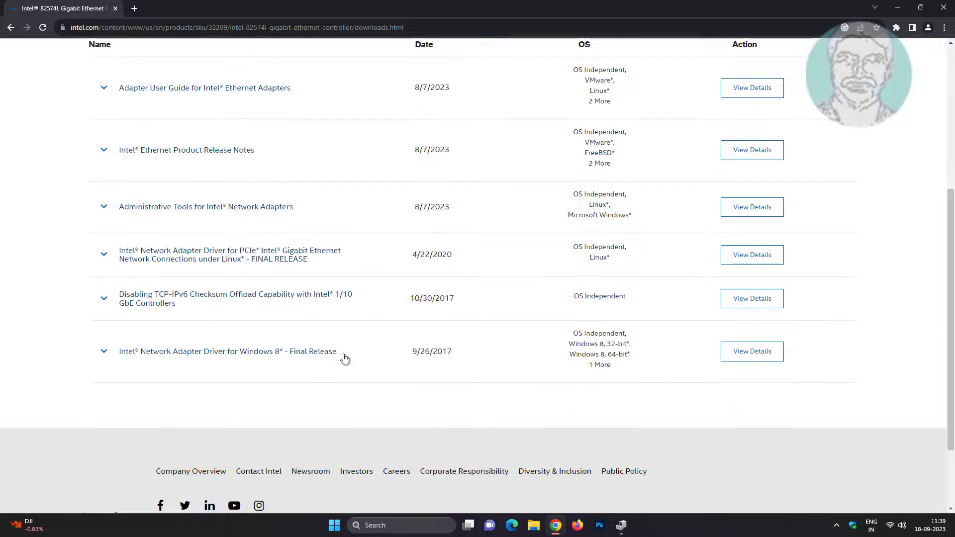
{"action": "mouse_move", "coordinate": [753, 351]}
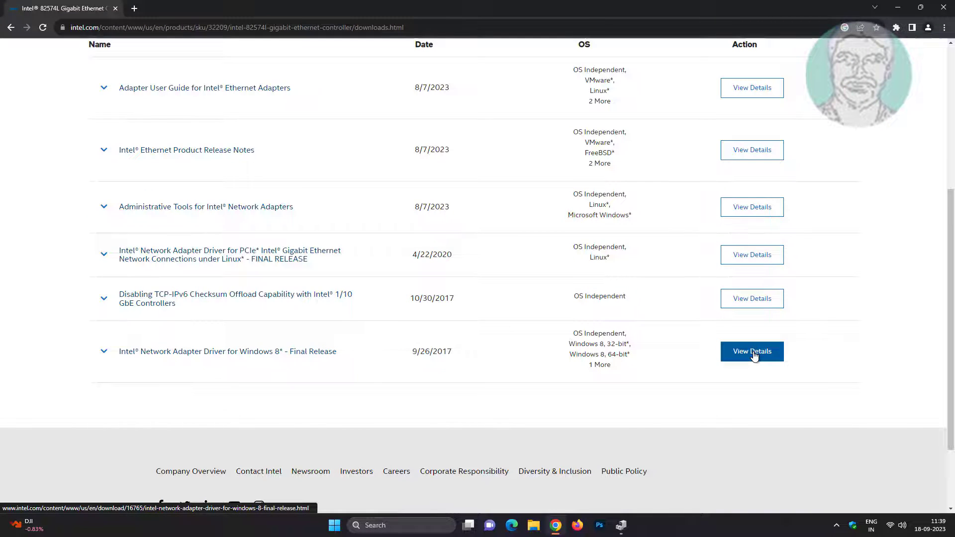
{"action": "left_click", "coordinate": [752, 351]}
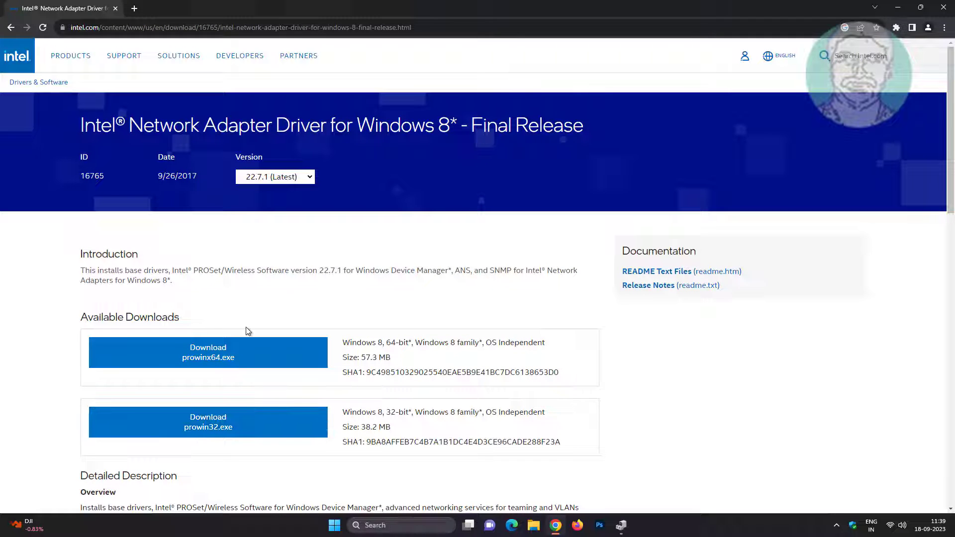
{"action": "left_click", "coordinate": [208, 352]}
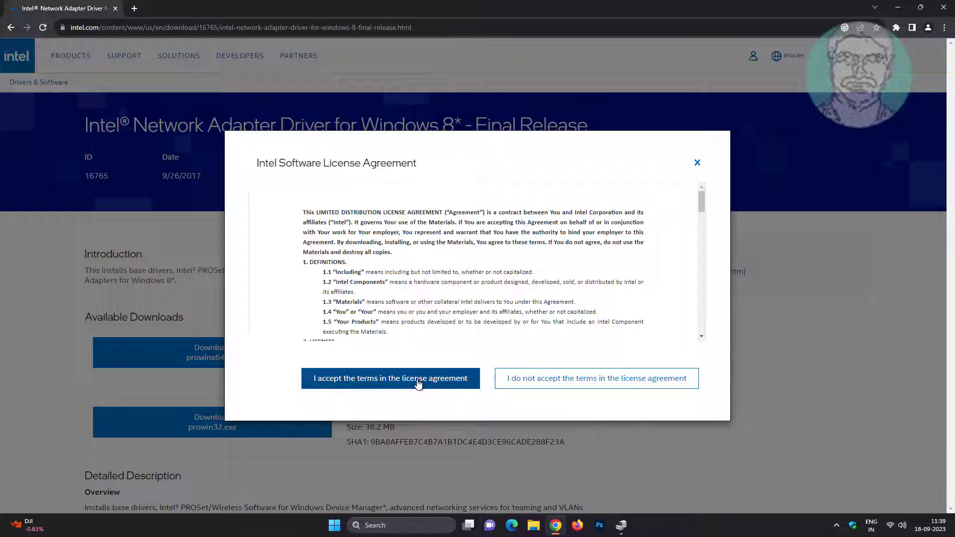
Accept the Intel software license and dismiss the download notice
{"action": "left_click", "coordinate": [390, 378]}
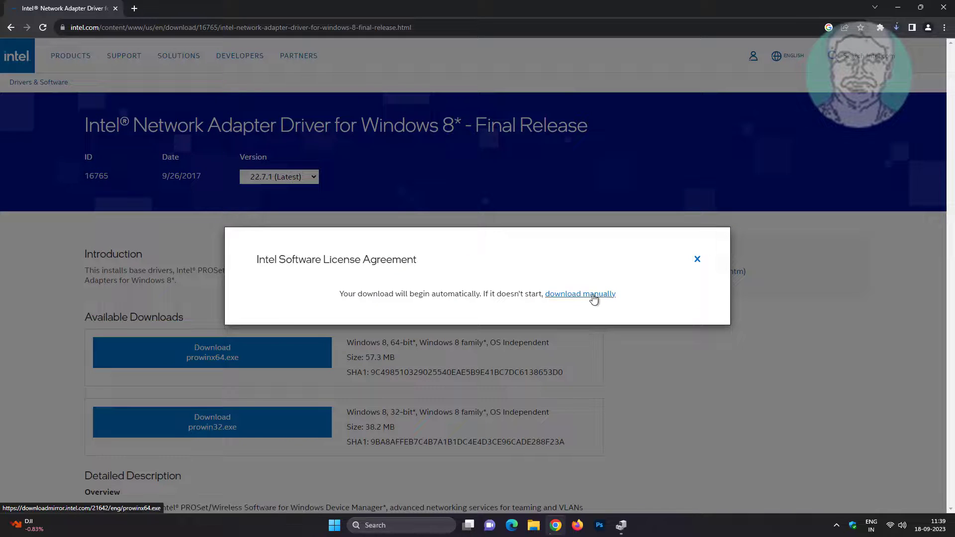
{"action": "left_click", "coordinate": [698, 259]}
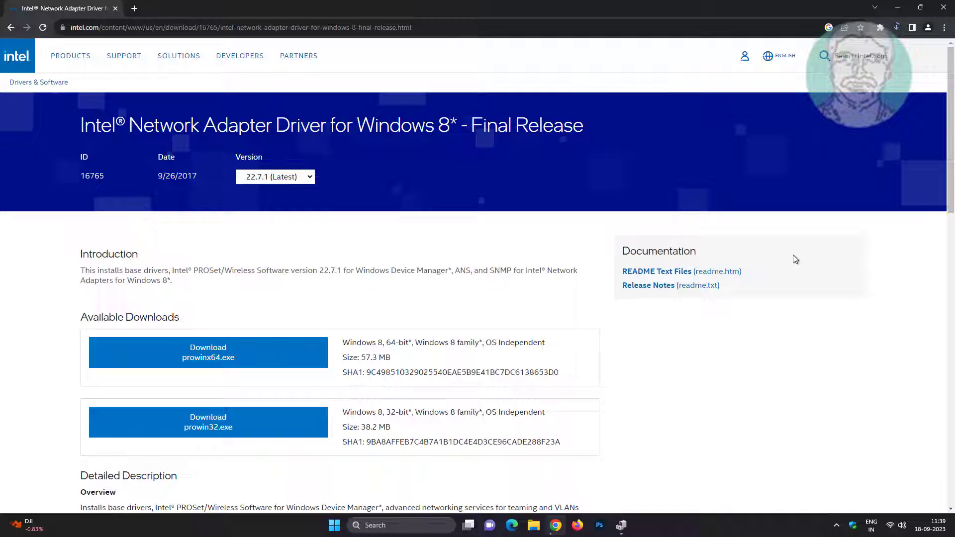
{"action": "left_click", "coordinate": [896, 28]}
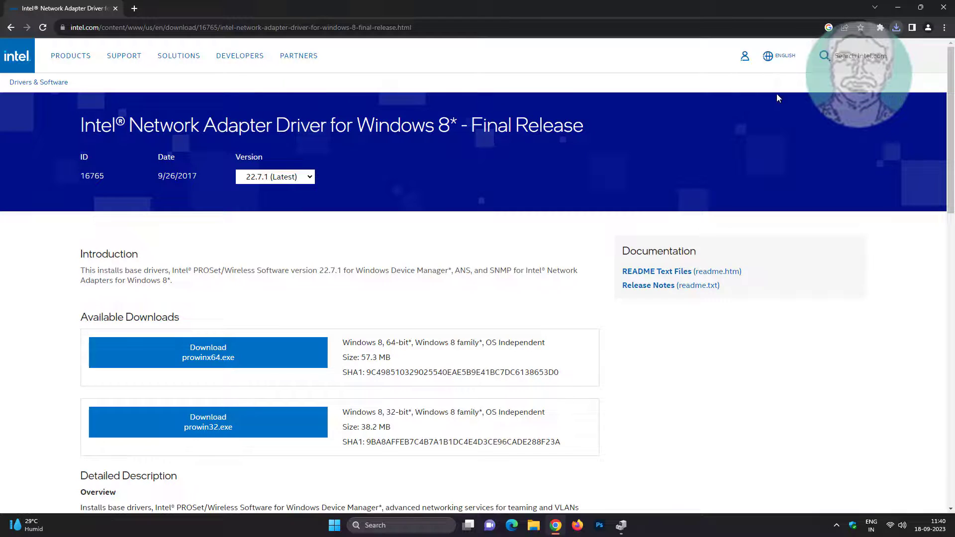
Show prowinx64.exe in the Downloads folder and launch the installer
{"action": "left_click", "coordinate": [897, 28]}
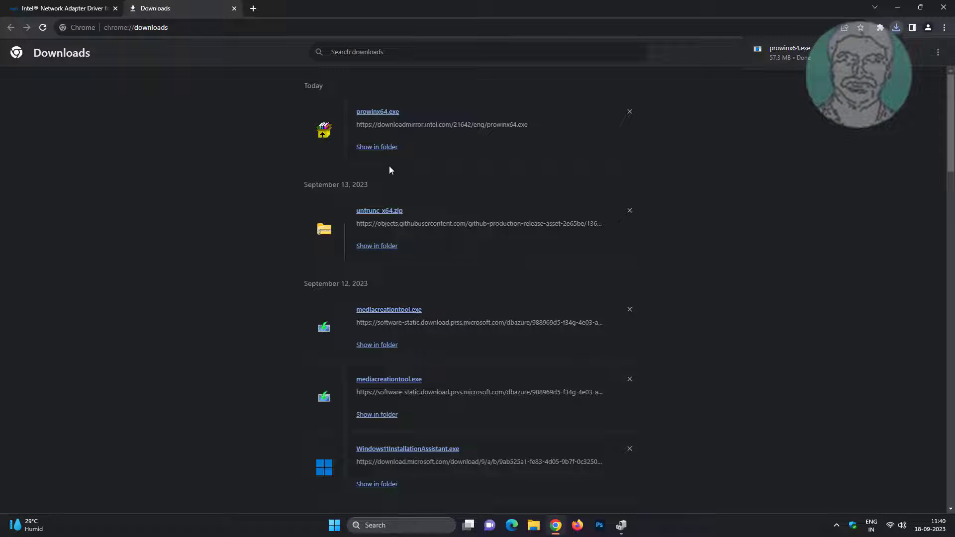
{"action": "mouse_move", "coordinate": [376, 147]}
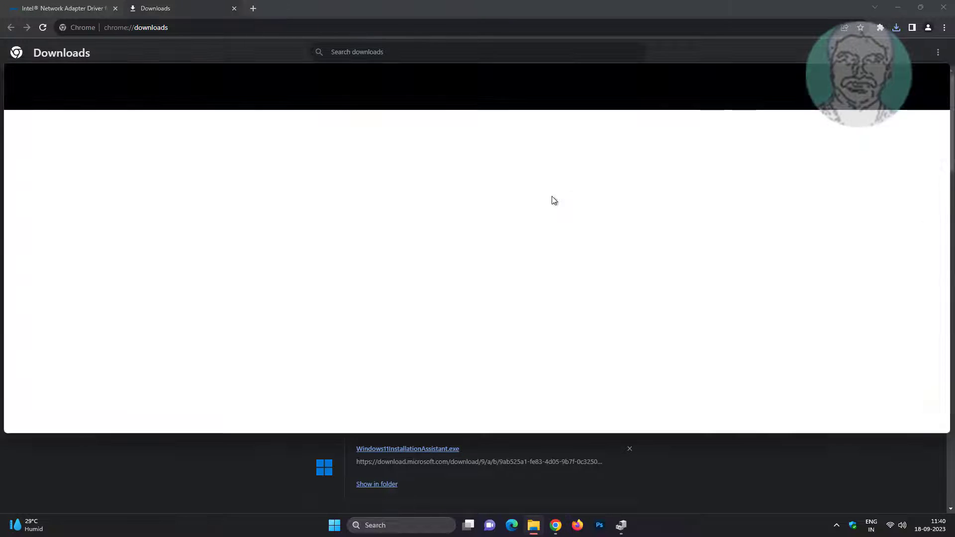
{"action": "left_click", "coordinate": [376, 484]}
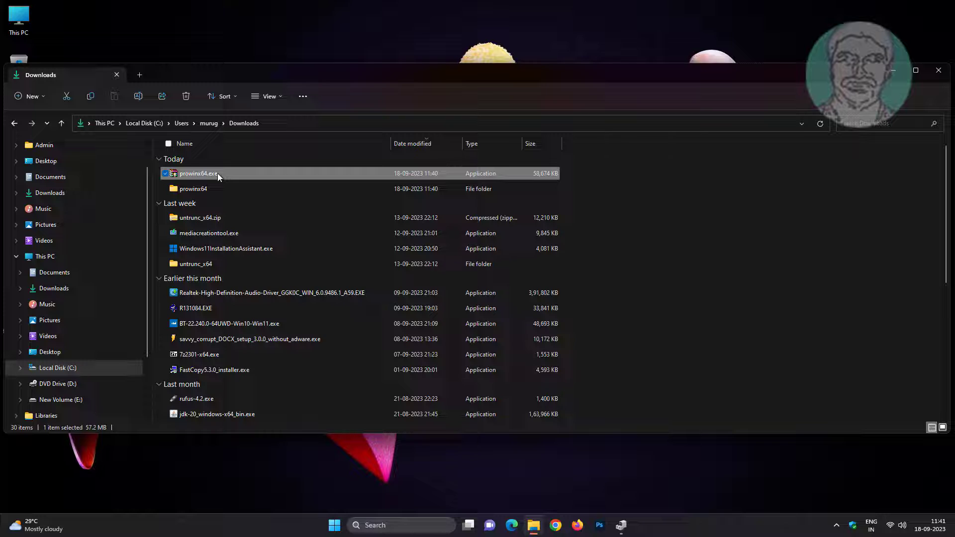
{"action": "double_click", "coordinate": [197, 173]}
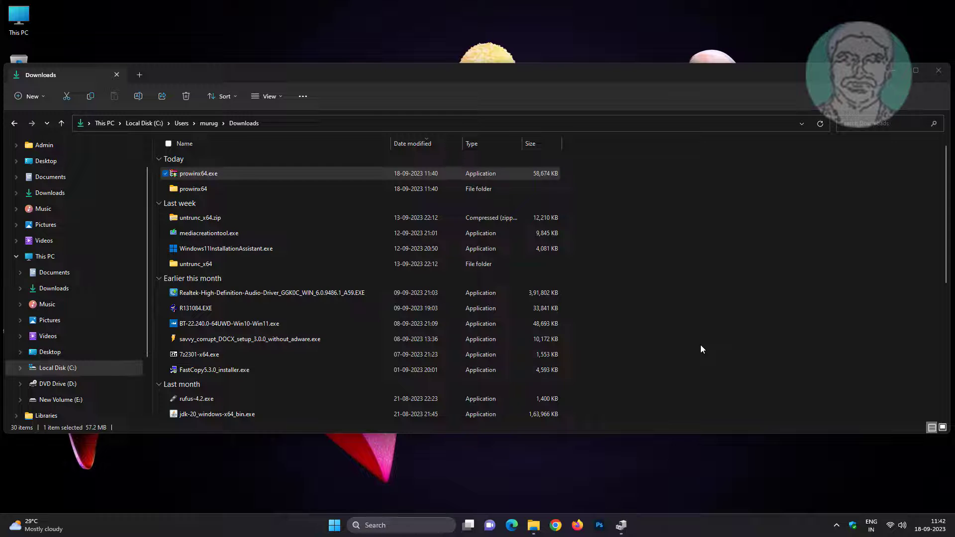
Run the Intel Network Connections Install Wizard through license, setup options, Install and Finish
{"action": "double_click", "coordinate": [198, 173]}
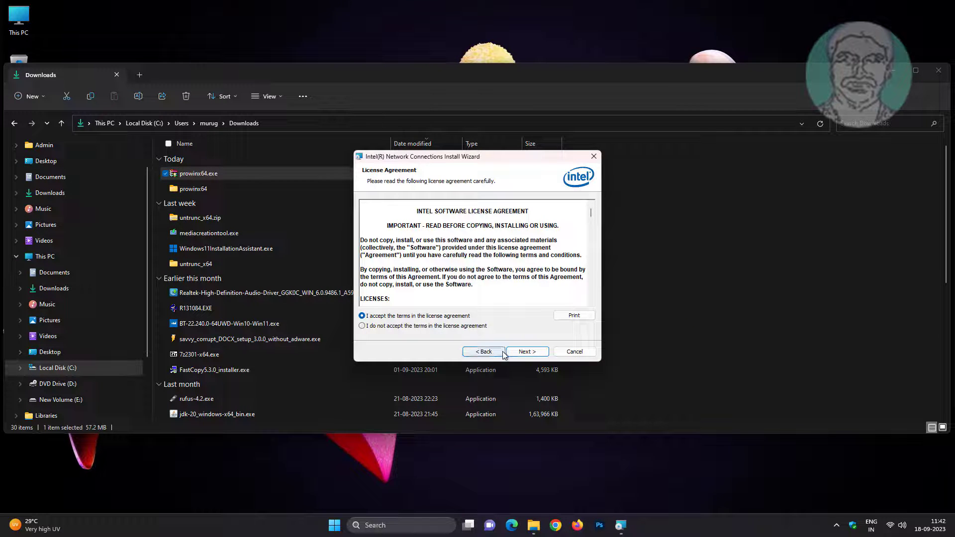
{"action": "left_click", "coordinate": [525, 351]}
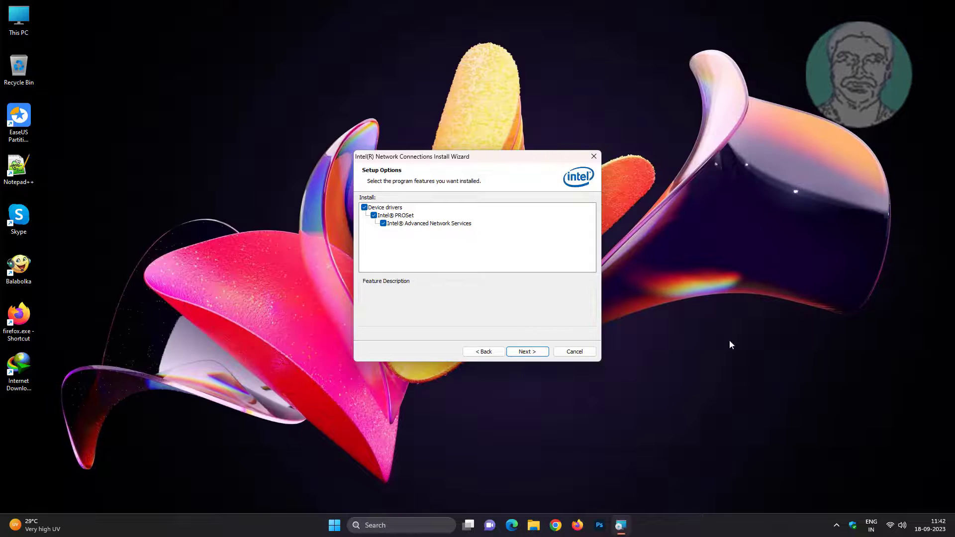
{"action": "left_click", "coordinate": [526, 351]}
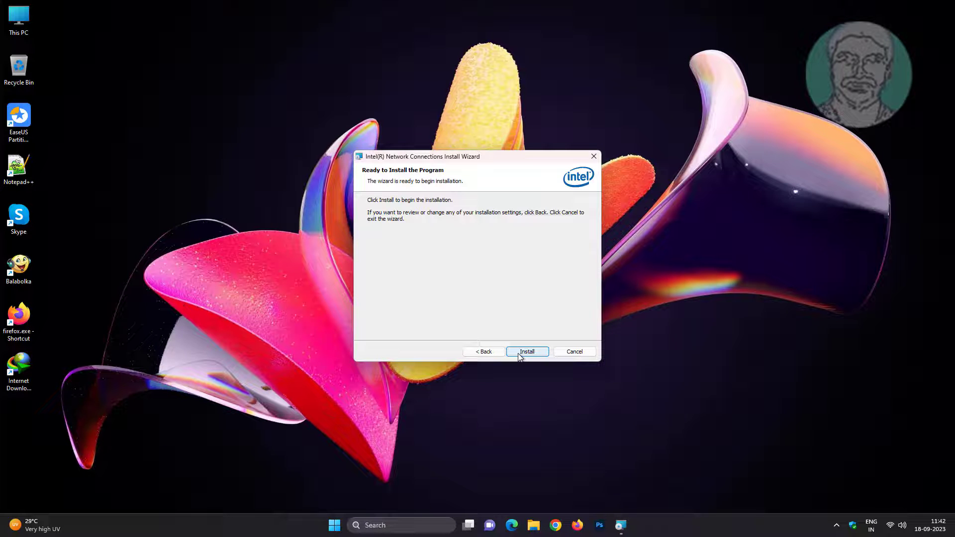
{"action": "left_click", "coordinate": [527, 352]}
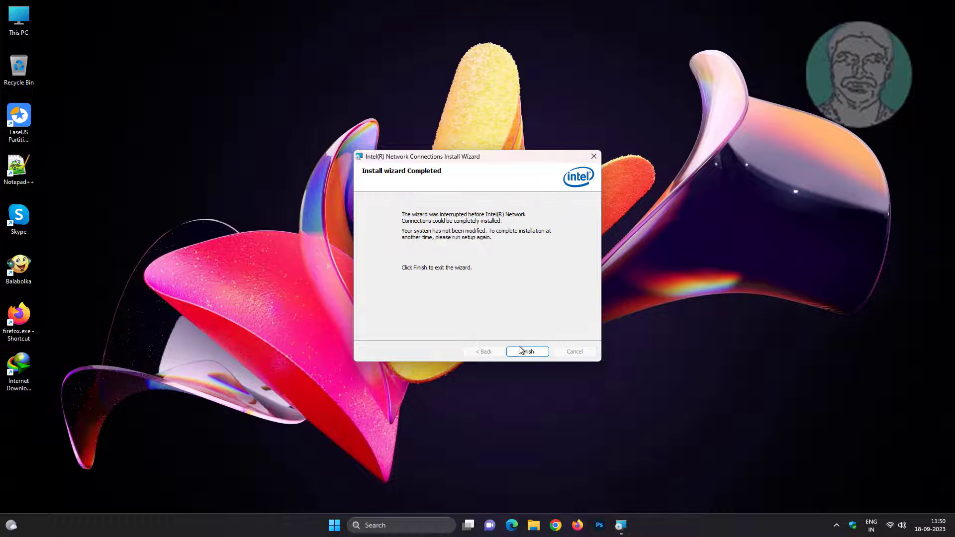
{"action": "left_click", "coordinate": [527, 351]}
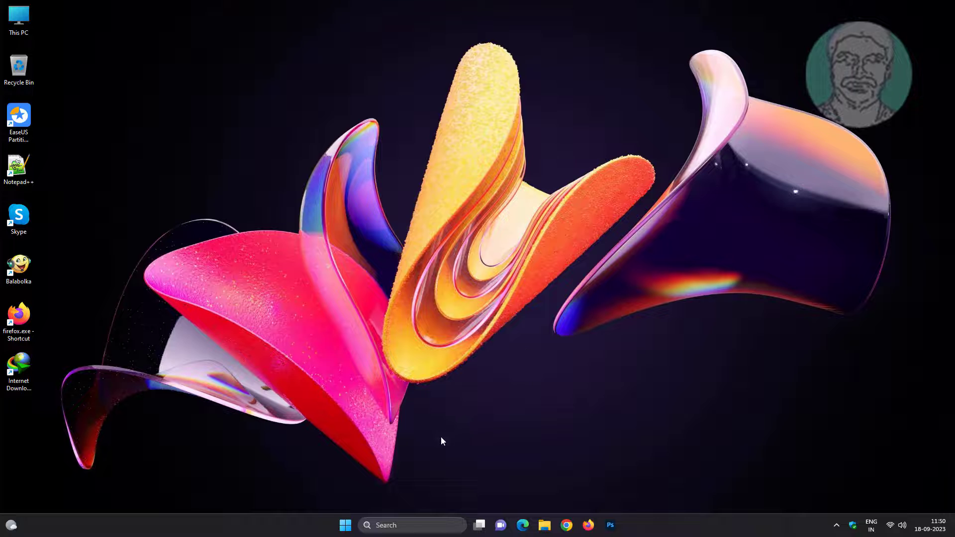
Show the Start menu's power choices with Sign-in options, Shut down and Restart
{"action": "left_click", "coordinate": [346, 526]}
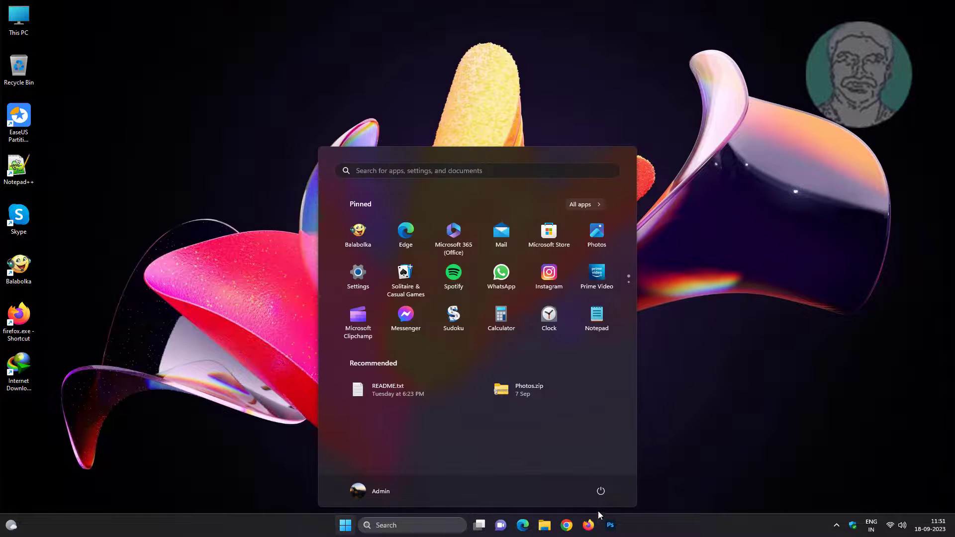
{"action": "left_click", "coordinate": [600, 490]}
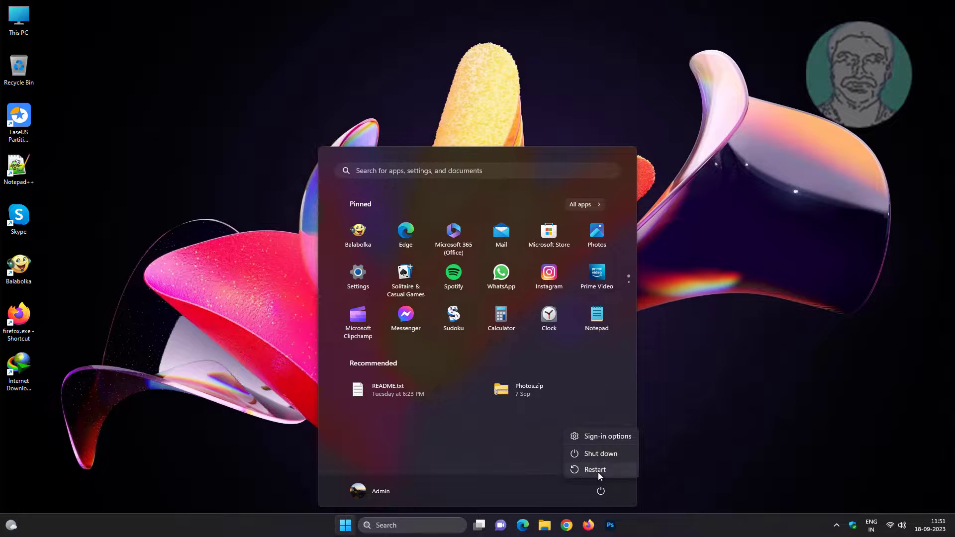